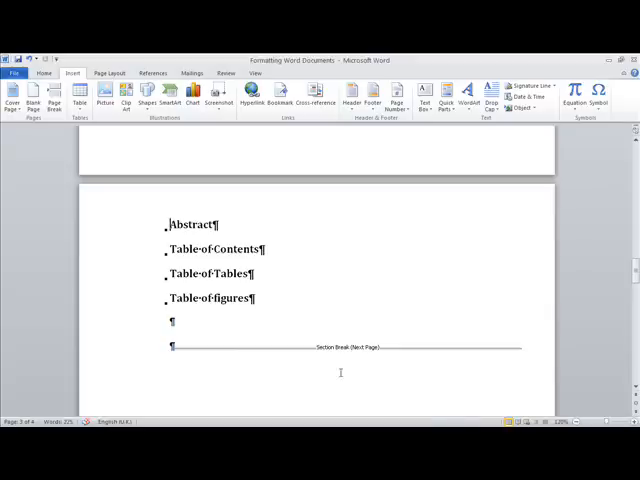
pyautogui.moveTo(308, 352)
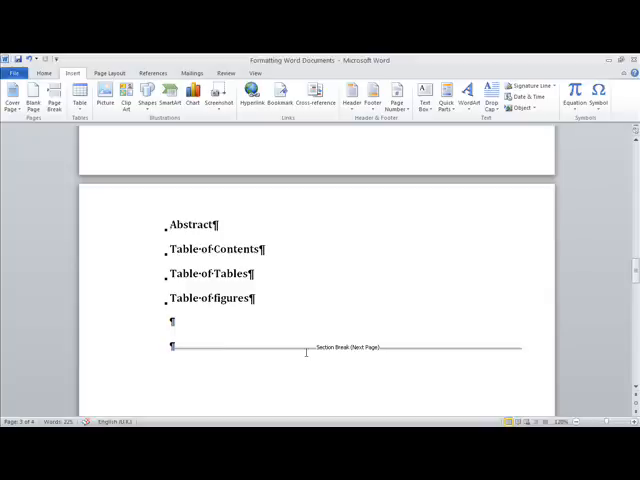
# - Scroll to the Declaration page and bring up the bottom-of-page number styles from Insert > Page Number
pyautogui.scroll(-3)
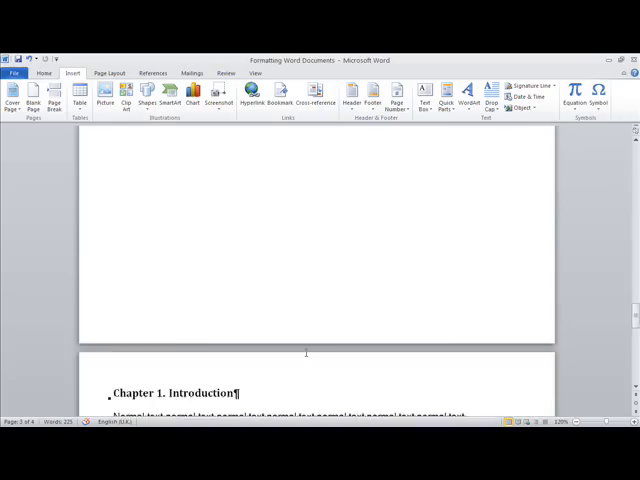
pyautogui.scroll(-3)
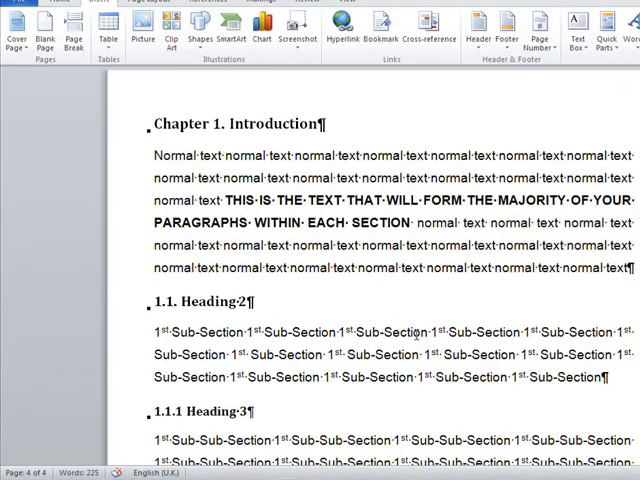
pyautogui.scroll(-3)
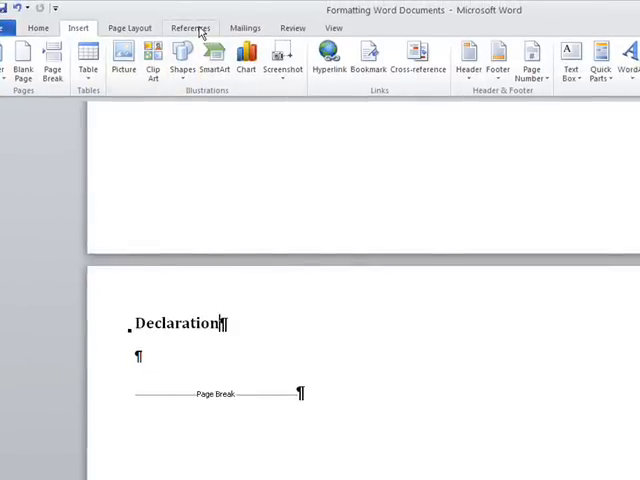
pyautogui.moveTo(492, 60)
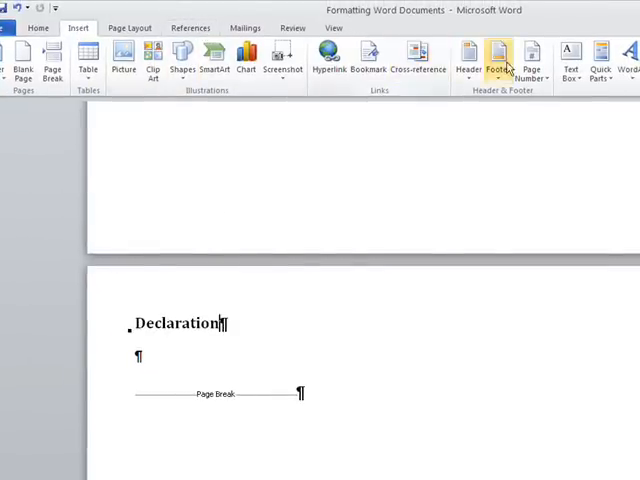
pyautogui.moveTo(78, 32)
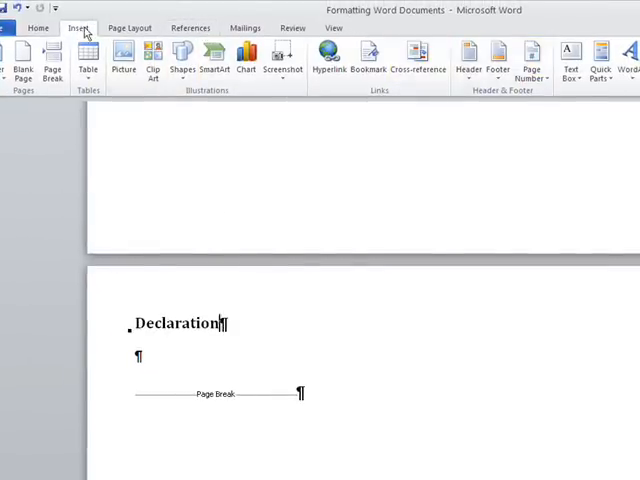
pyautogui.click(530, 60)
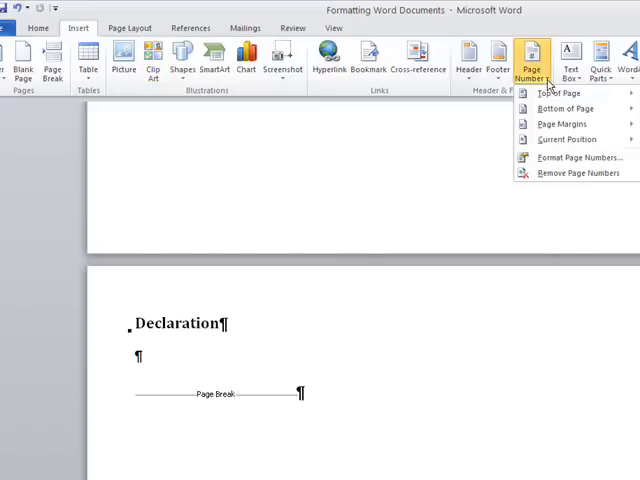
pyautogui.moveTo(568, 94)
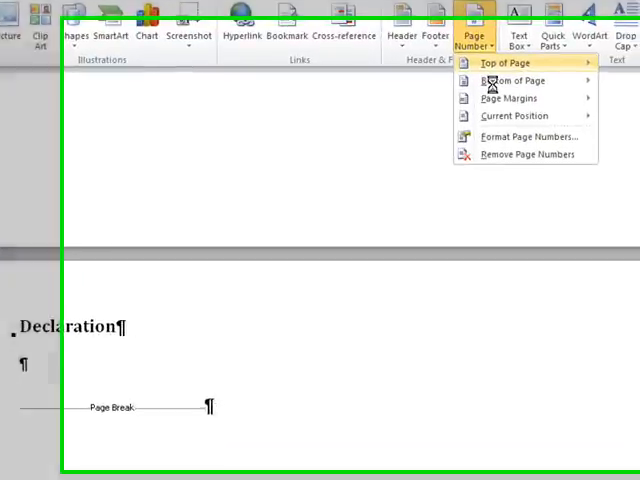
pyautogui.click(512, 64)
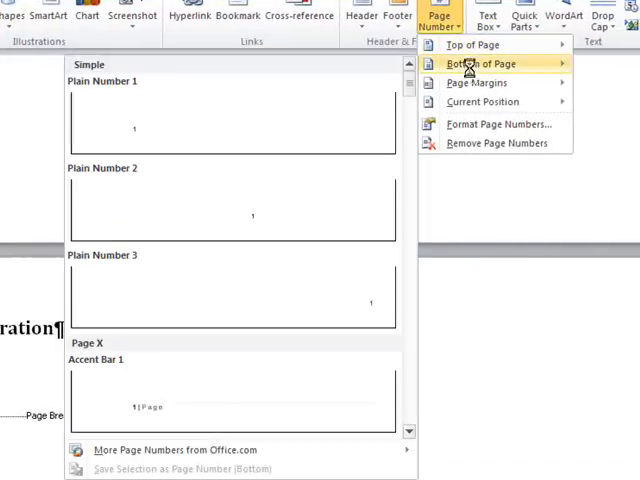
pyautogui.moveTo(290, 272)
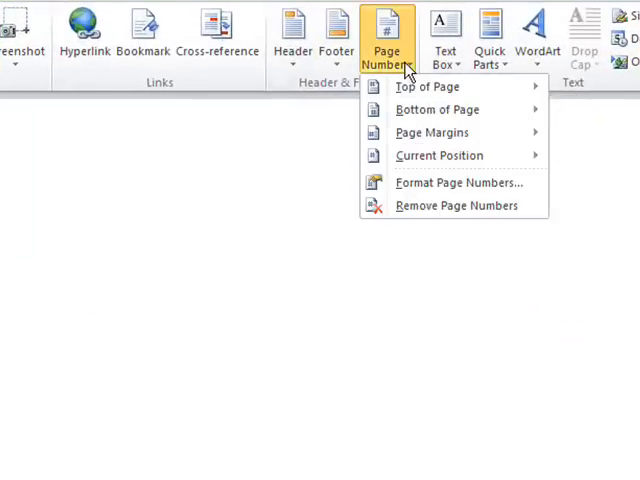
# - In Format Page Numbers, open the Number format list to choose the I, II, III style
pyautogui.click(460, 182)
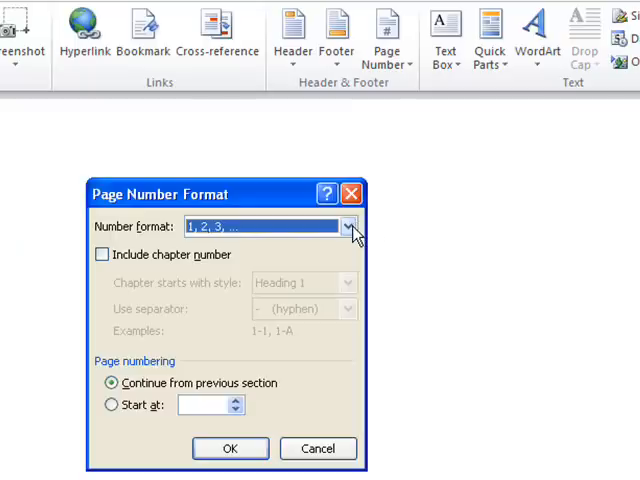
pyautogui.click(348, 224)
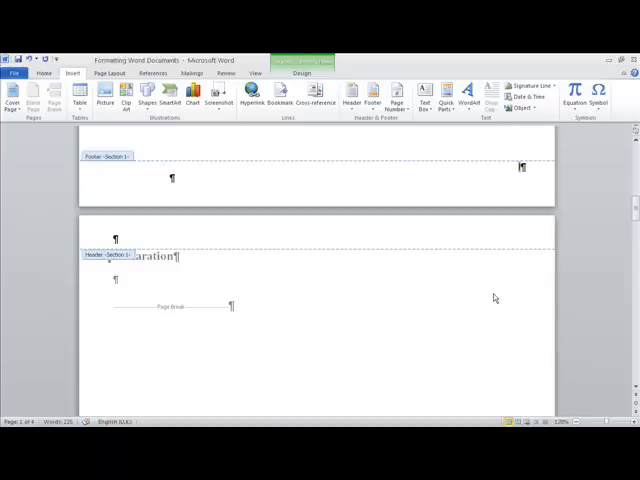
pyautogui.scroll(-3)
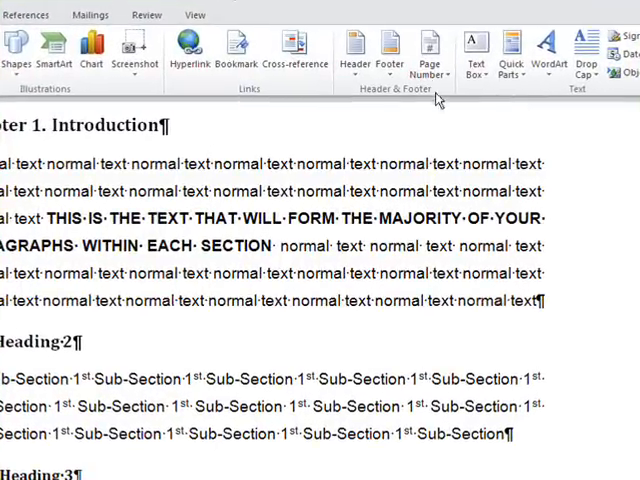
# - In Format Page Numbers for Chapter 1's section, keep 1, 2, 3 format, set Start at 1 and confirm
pyautogui.click(424, 50)
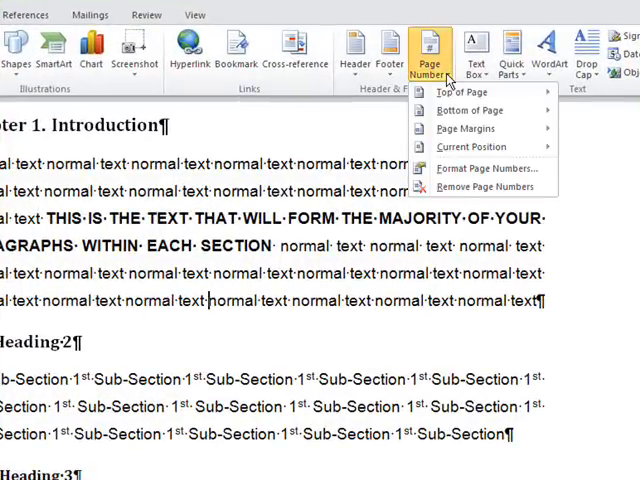
pyautogui.moveTo(484, 168)
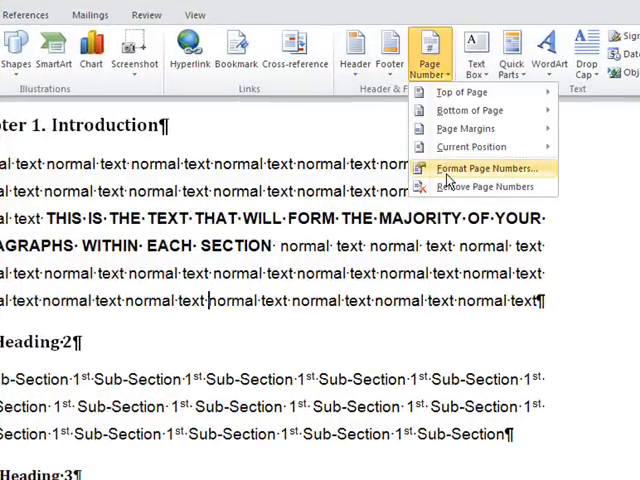
pyautogui.click(490, 168)
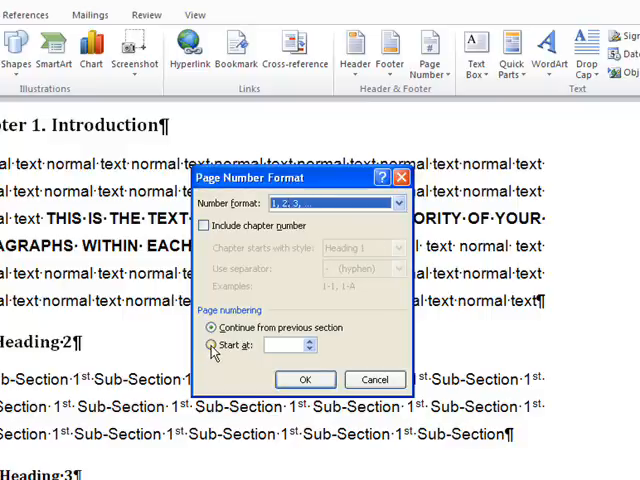
pyautogui.click(212, 344)
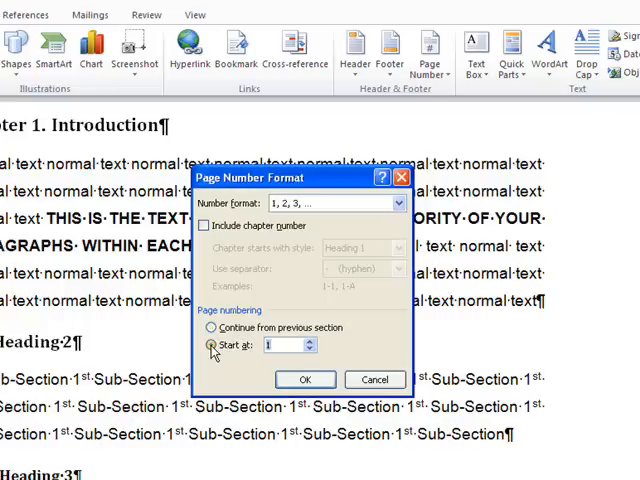
pyautogui.click(212, 344)
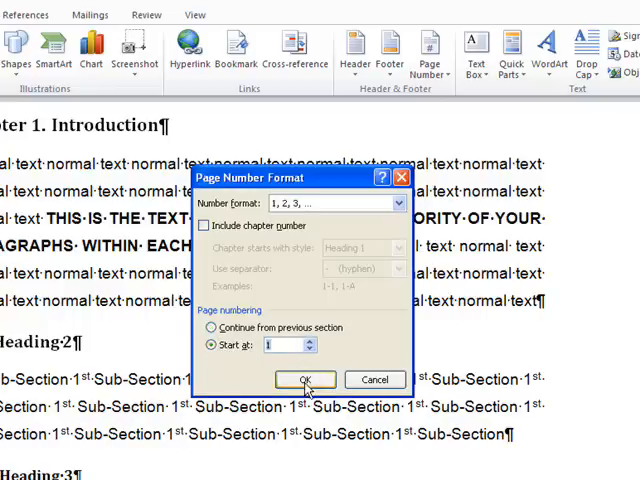
pyautogui.click(304, 380)
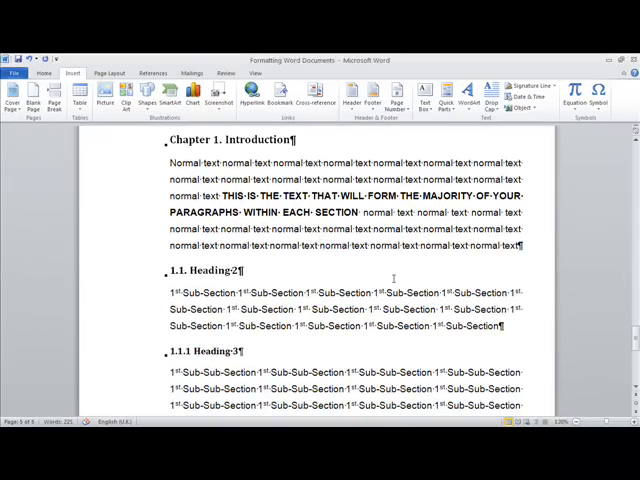
pyautogui.scroll(-3)
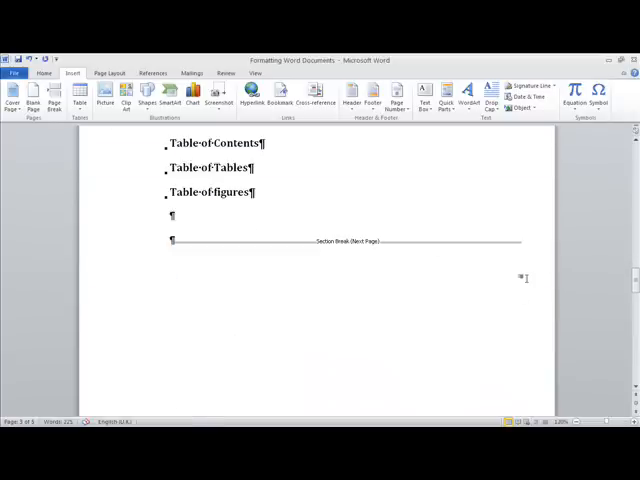
pyautogui.moveTo(290, 246)
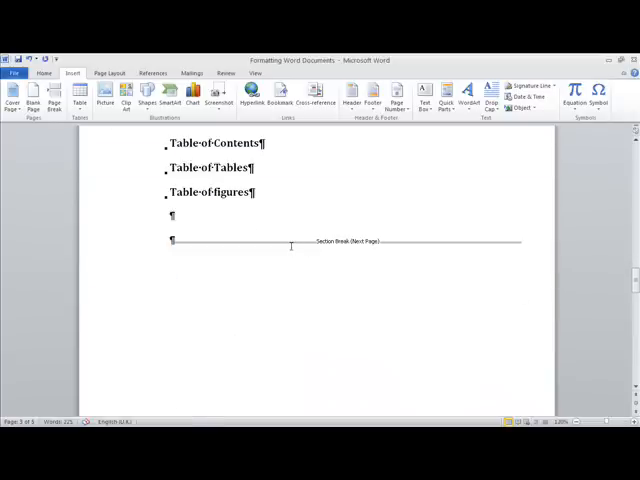